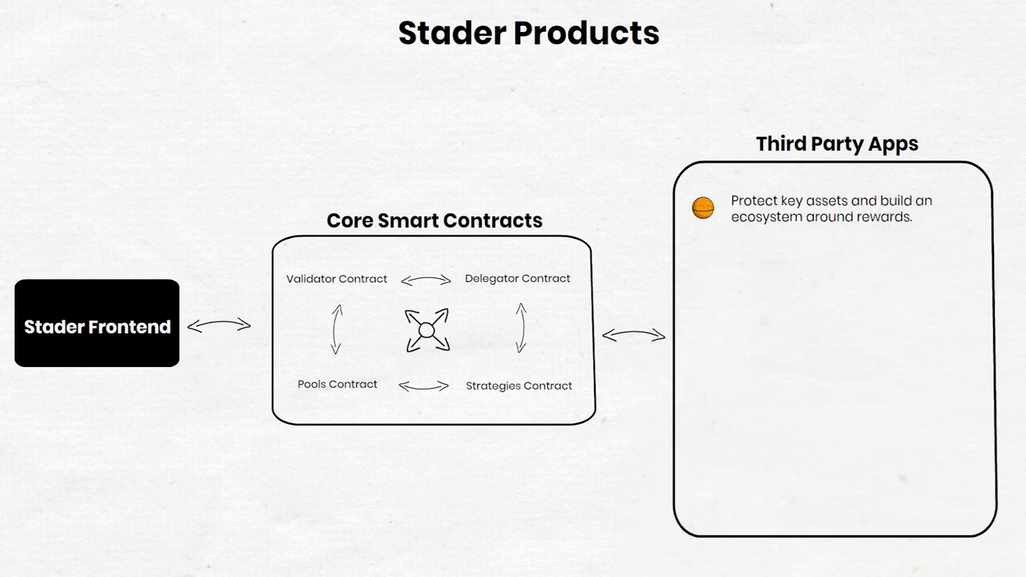
type("Decentralize")
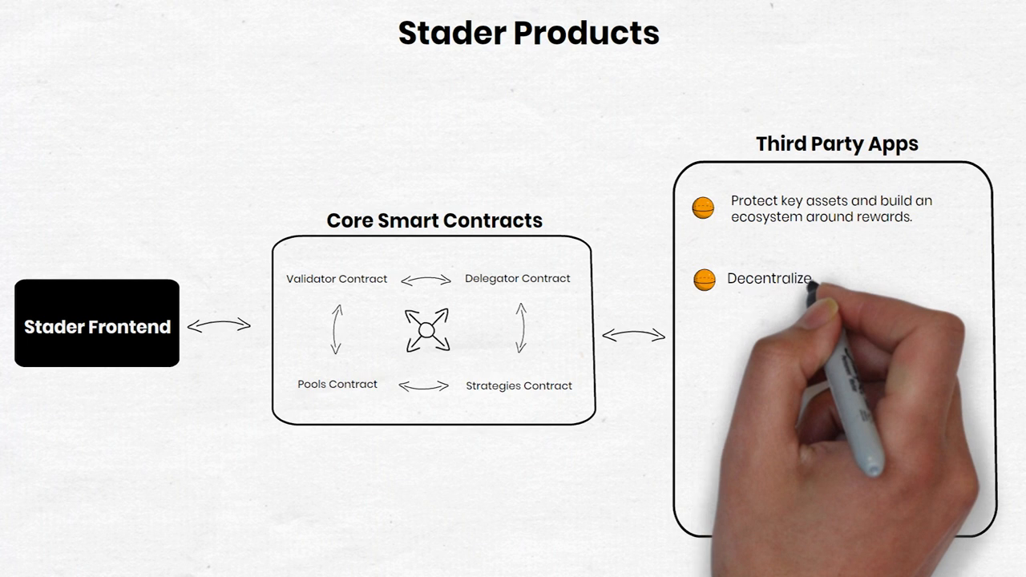